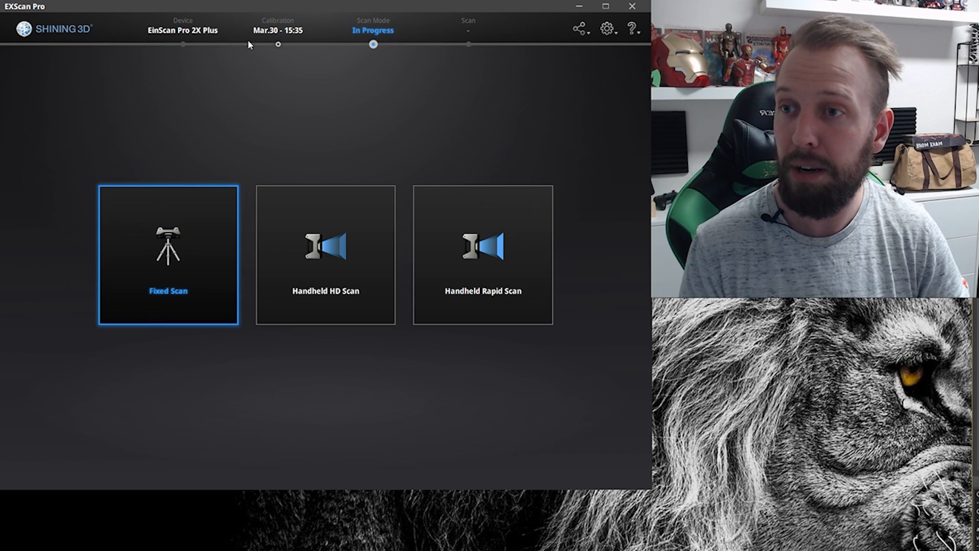
{"action": "mouse_move", "coordinate": [290, 52]}
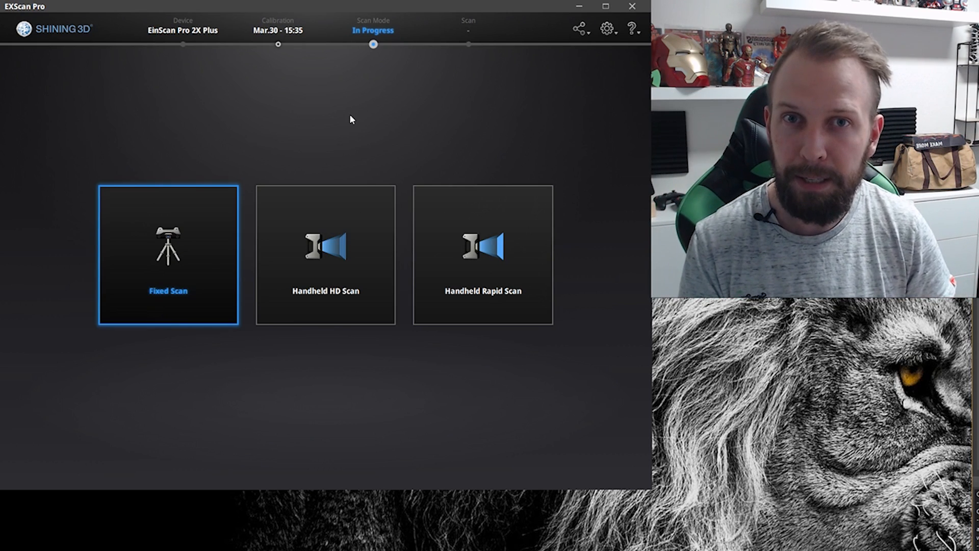
{"action": "mouse_move", "coordinate": [54, 242]}
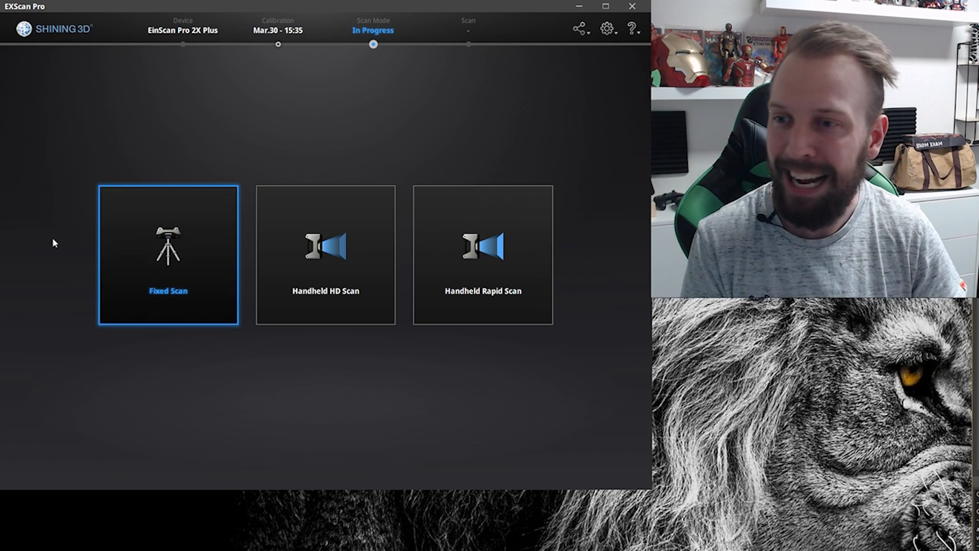
Create a Fixed Scan project named 'handel' inside the scan folder
{"action": "left_click", "coordinate": [168, 254]}
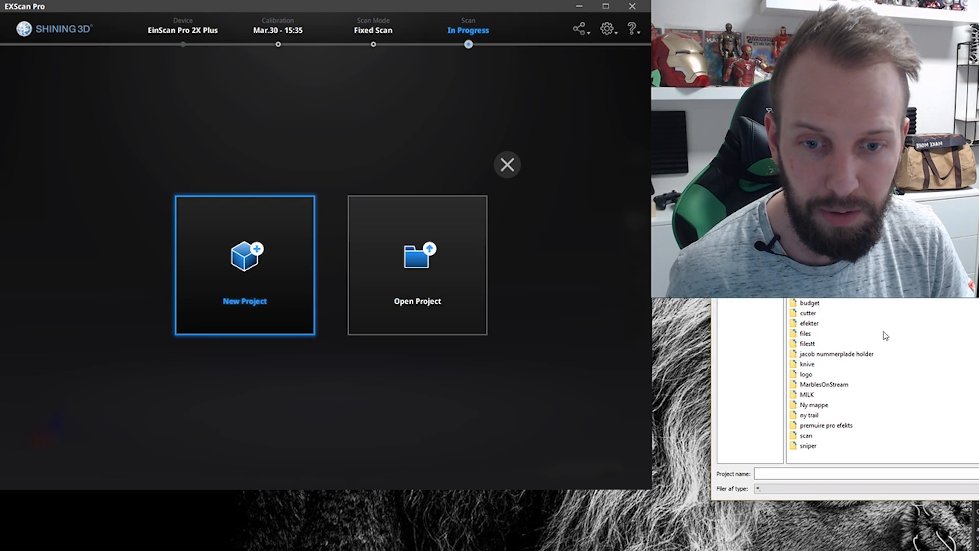
{"action": "left_click", "coordinate": [806, 435]}
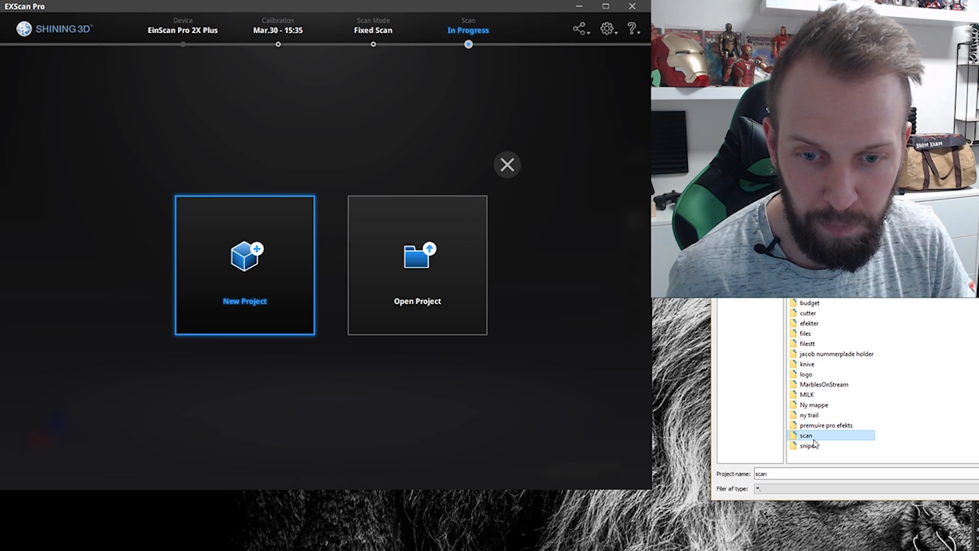
{"action": "double_click", "coordinate": [806, 436]}
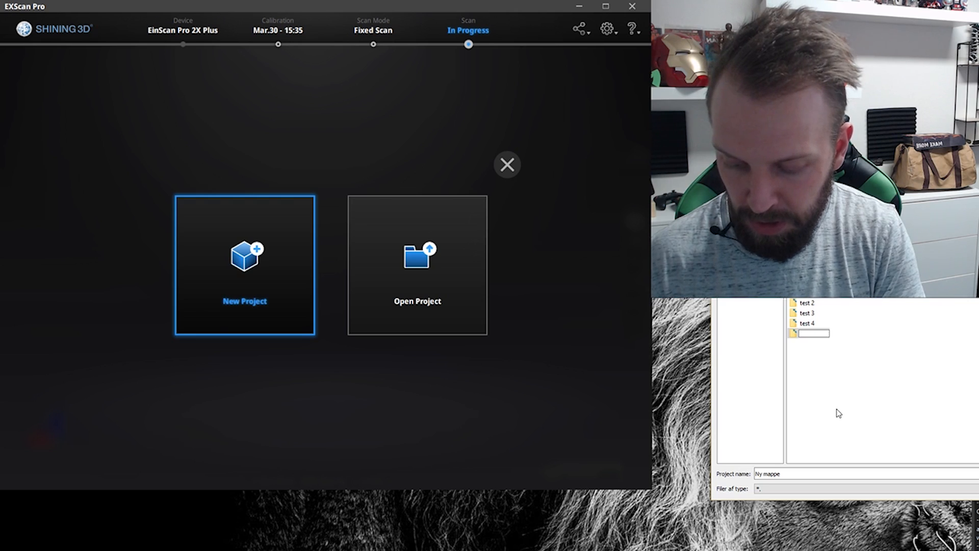
{"action": "type", "text": "handel"}
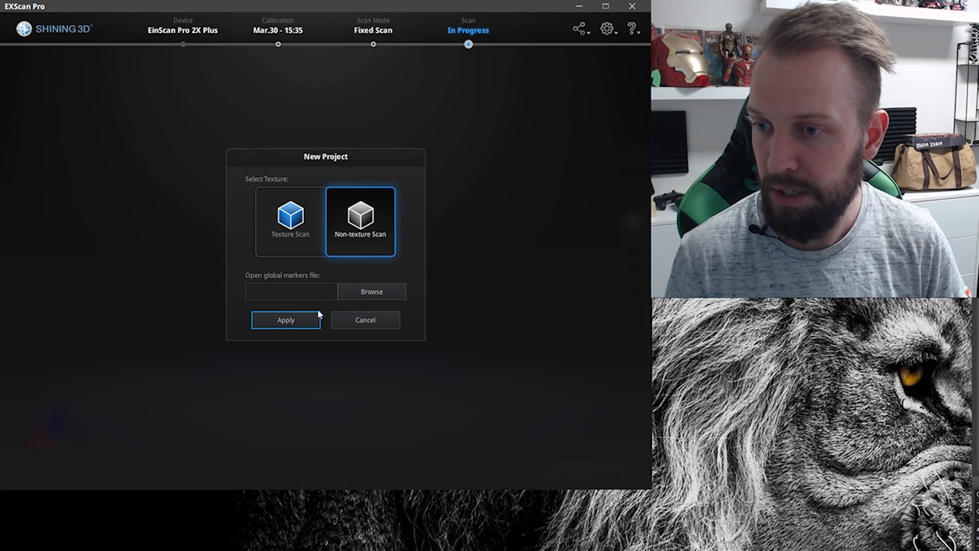
Apply the non-texture project and set Turntable Steps to 5
{"action": "left_click", "coordinate": [285, 320]}
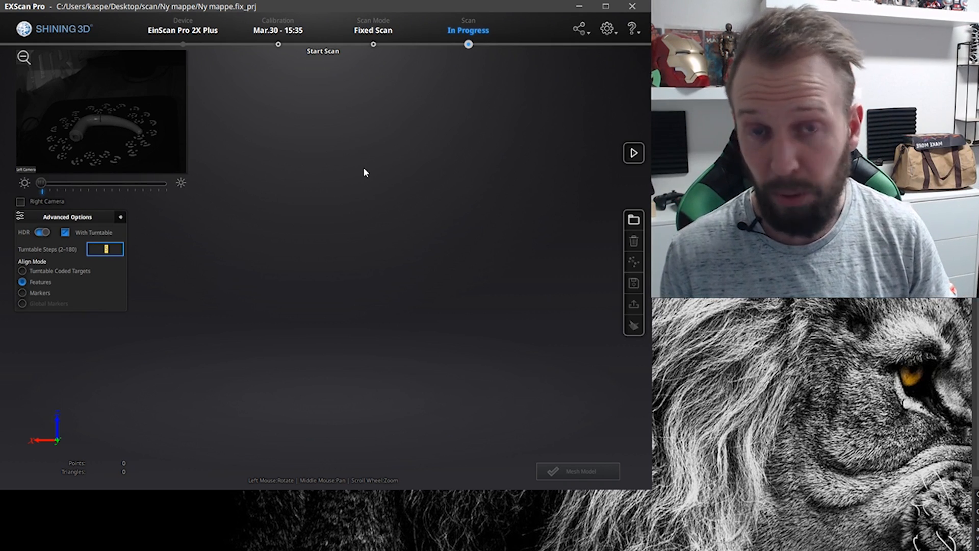
{"action": "mouse_move", "coordinate": [302, 231]}
{"action": "type", "text": "5"}
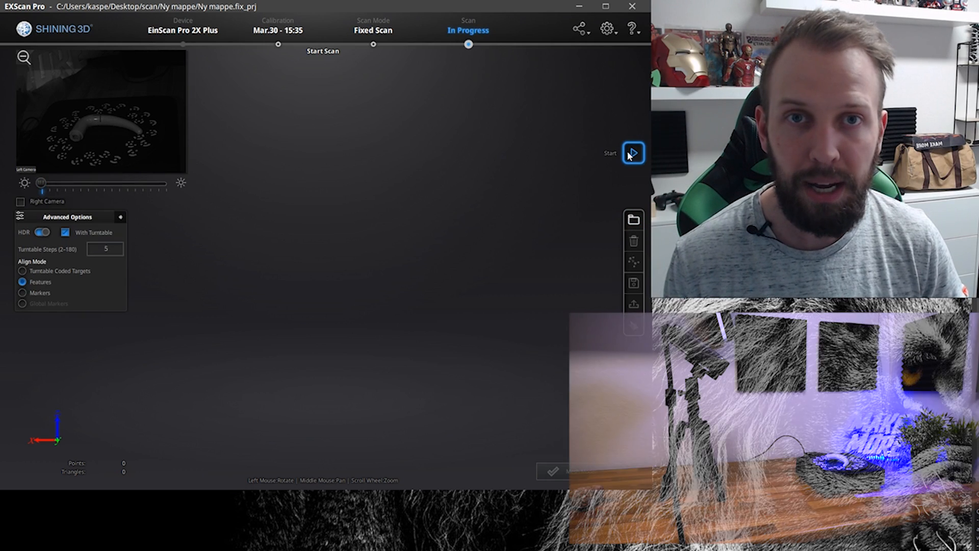
Run the first turntable scan of the handle and move its data into editing
{"action": "left_click", "coordinate": [634, 153]}
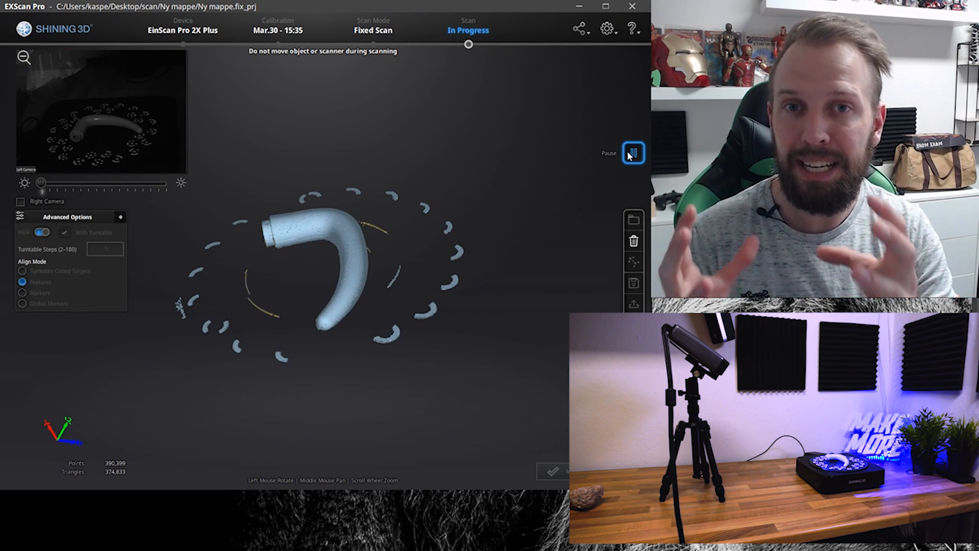
{"action": "left_click", "coordinate": [632, 153]}
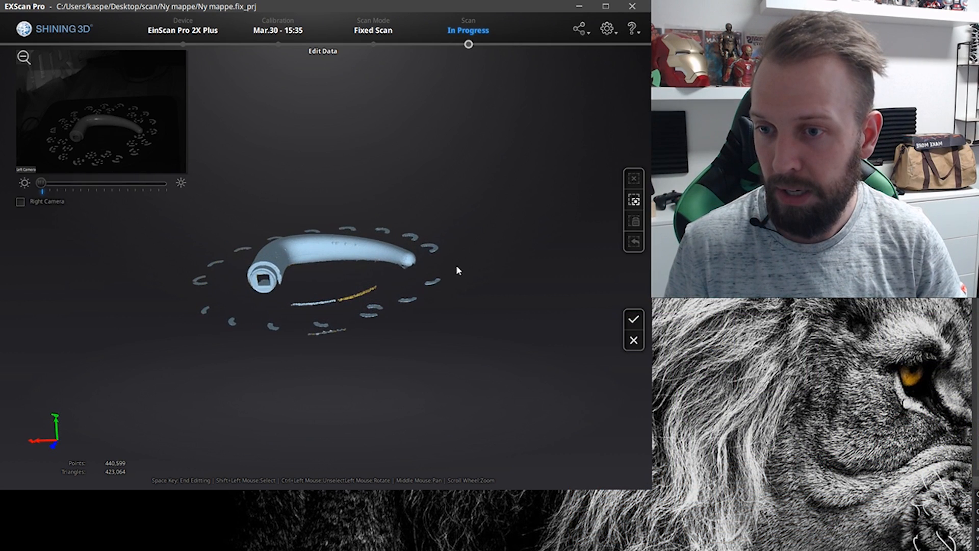
Select and delete the stray turntable marker points, then confirm the cleaned first scan
{"action": "left_click_drag", "start_coordinate": [456, 268], "coordinate": [465, 350]}
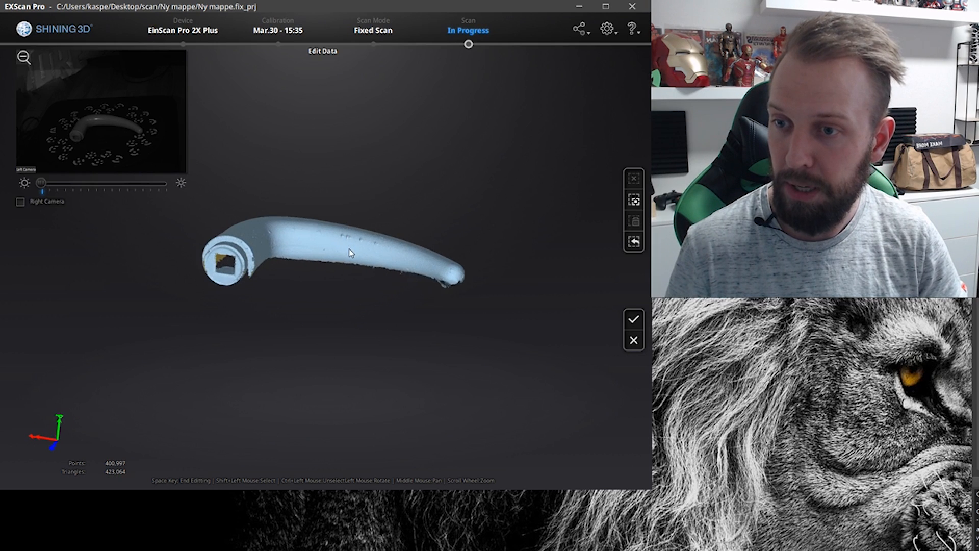
{"action": "left_click", "coordinate": [633, 319]}
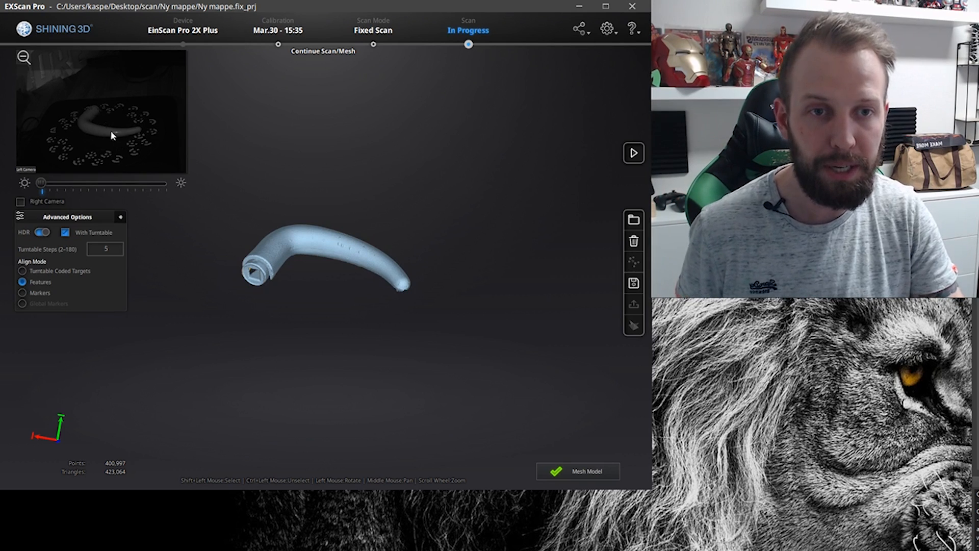
Start a second scan of the handle repositioned to show its other side
{"action": "left_click", "coordinate": [634, 153]}
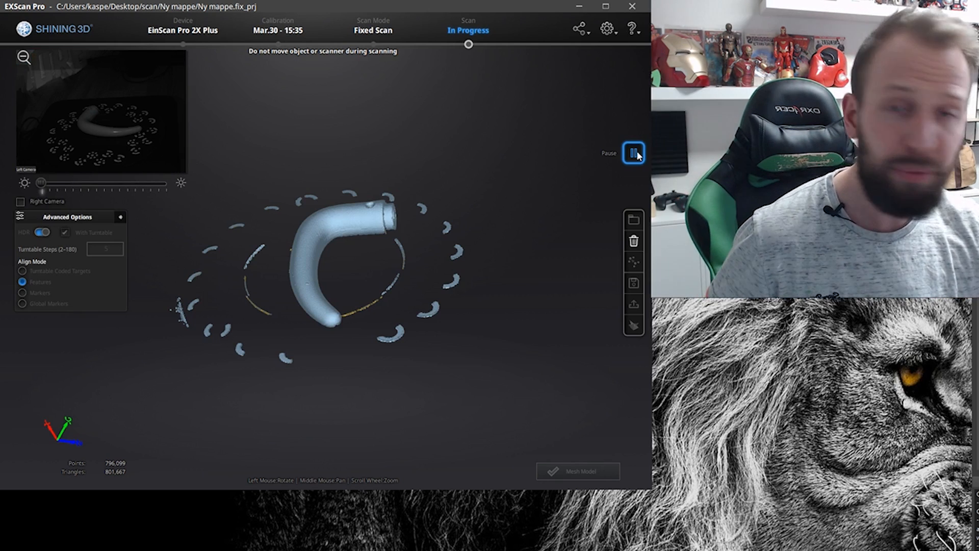
Pause the second scan, delete its stray marker points and confirm the cleanup
{"action": "left_click", "coordinate": [632, 153]}
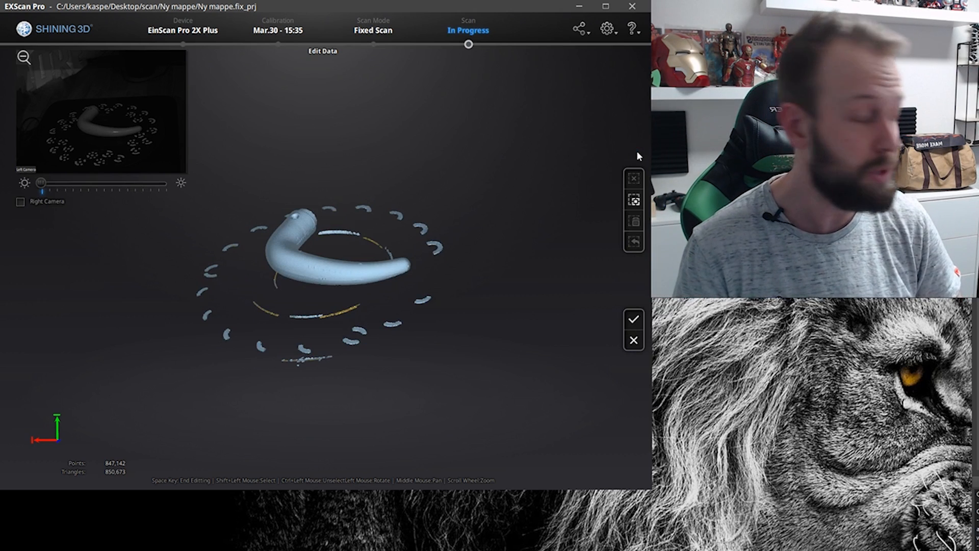
{"action": "mouse_move", "coordinate": [189, 291]}
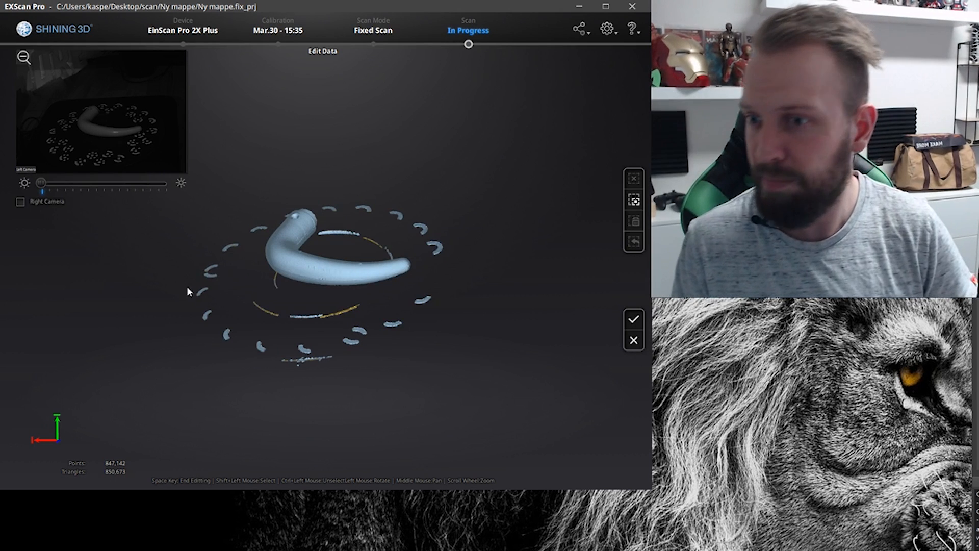
{"action": "left_click_drag", "start_coordinate": [300, 303], "coordinate": [262, 388]}
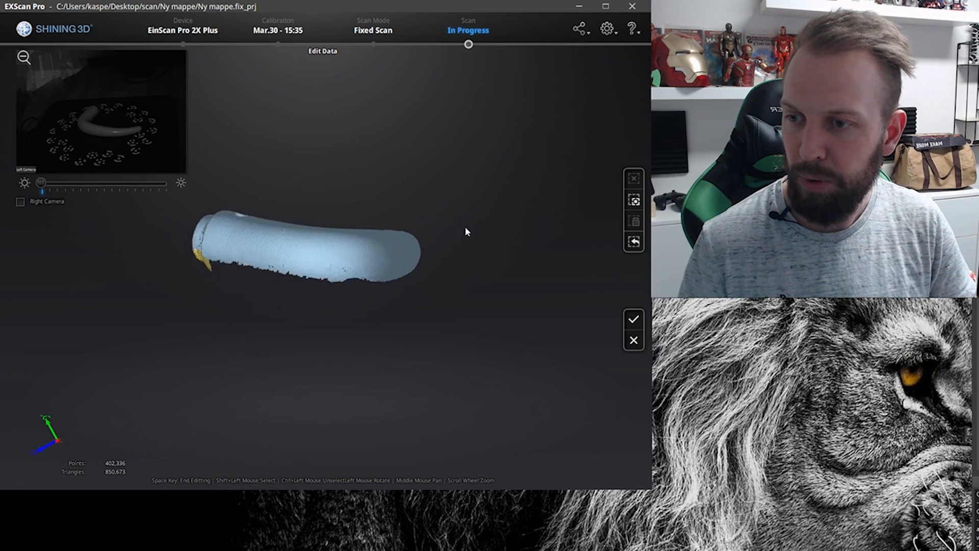
{"action": "left_click", "coordinate": [634, 319]}
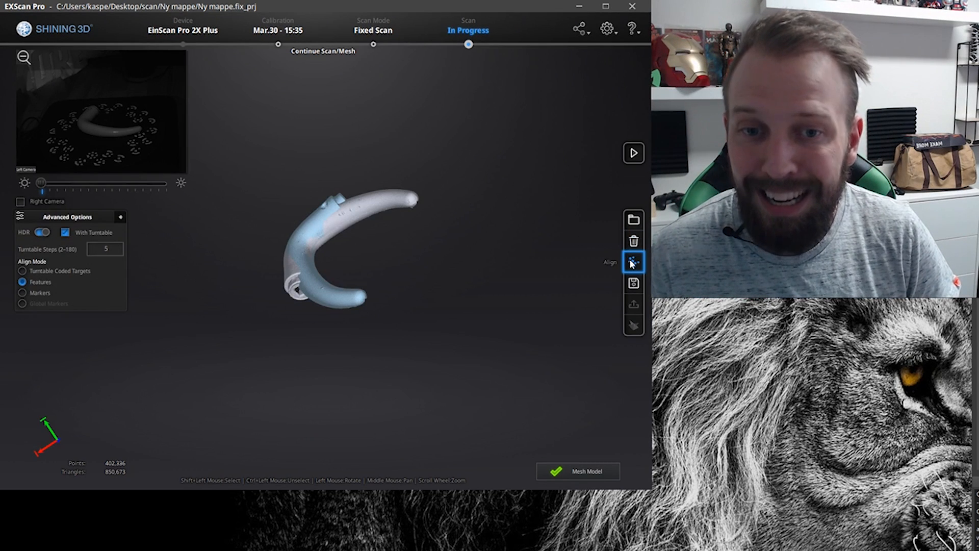
Manually align the two handle scans by matching common points and confirm the merge
{"action": "left_click", "coordinate": [633, 263]}
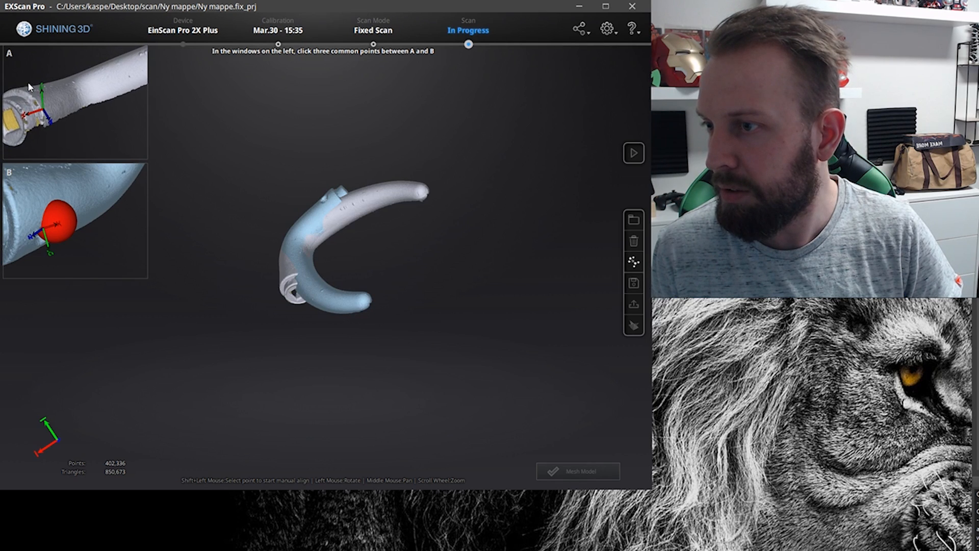
{"action": "left_click", "coordinate": [55, 121]}
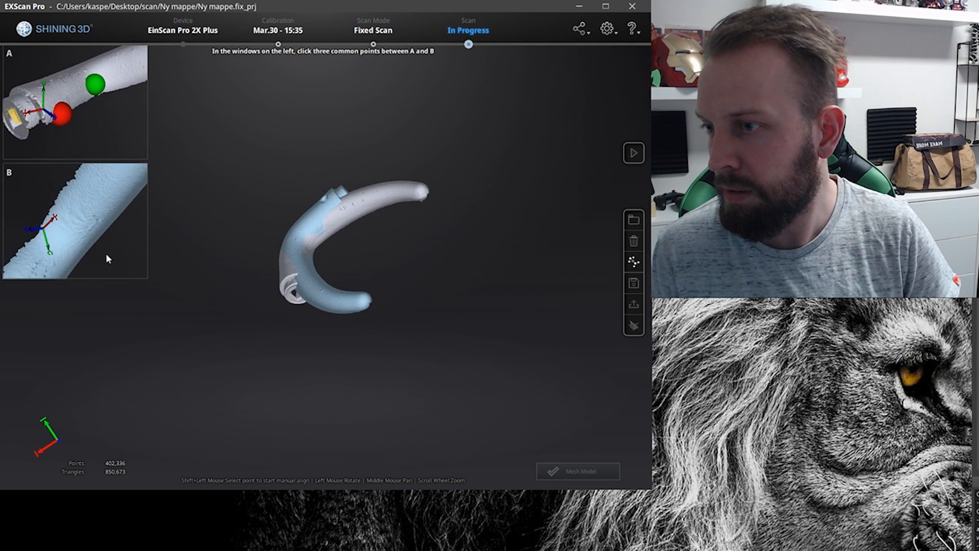
{"action": "left_click", "coordinate": [53, 243]}
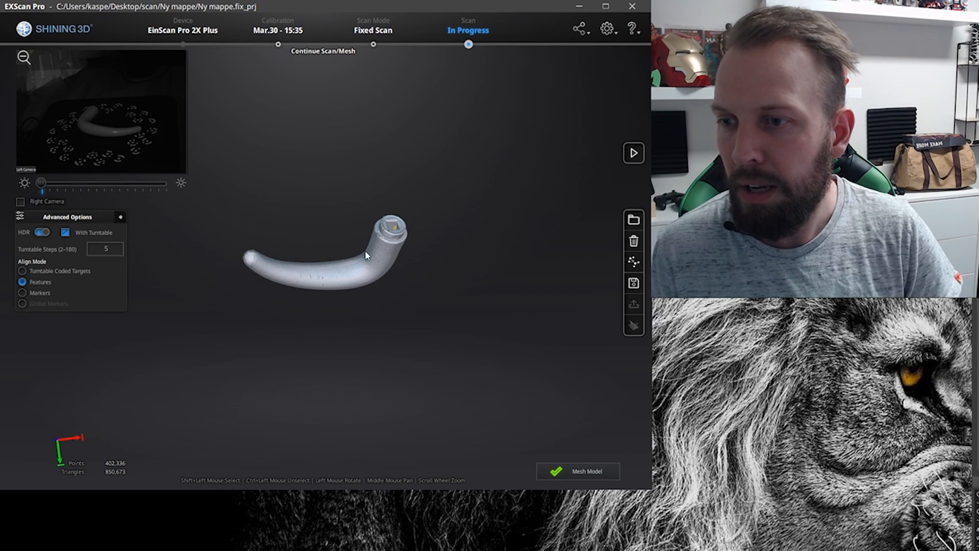
Zoom and rotate the merged handle to inspect its end before editing
{"action": "left_click_drag", "start_coordinate": [365, 255], "coordinate": [391, 288]}
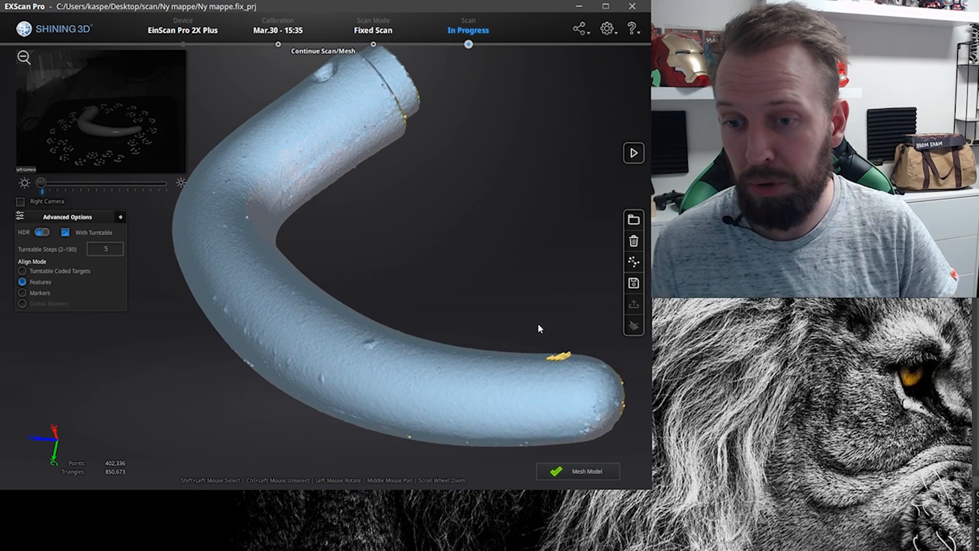
{"action": "left_click_drag", "start_coordinate": [538, 329], "coordinate": [357, 169]}
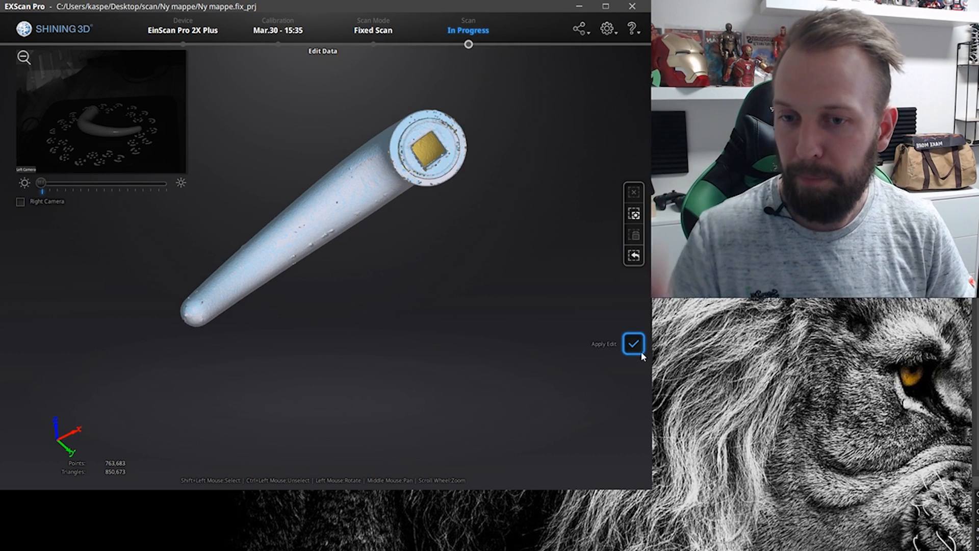
Apply and save the handle edits, then launch Mesh Model
{"action": "left_click", "coordinate": [634, 343]}
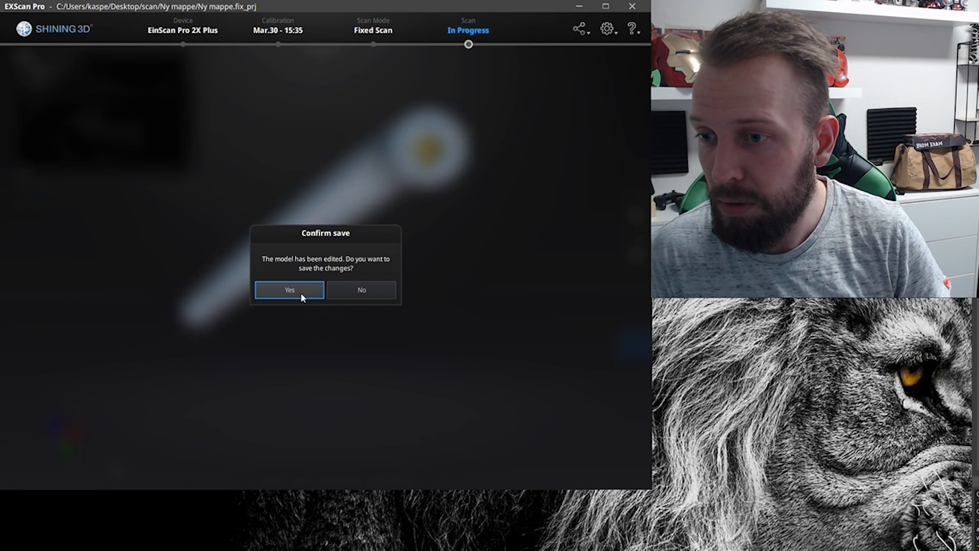
{"action": "left_click", "coordinate": [289, 289]}
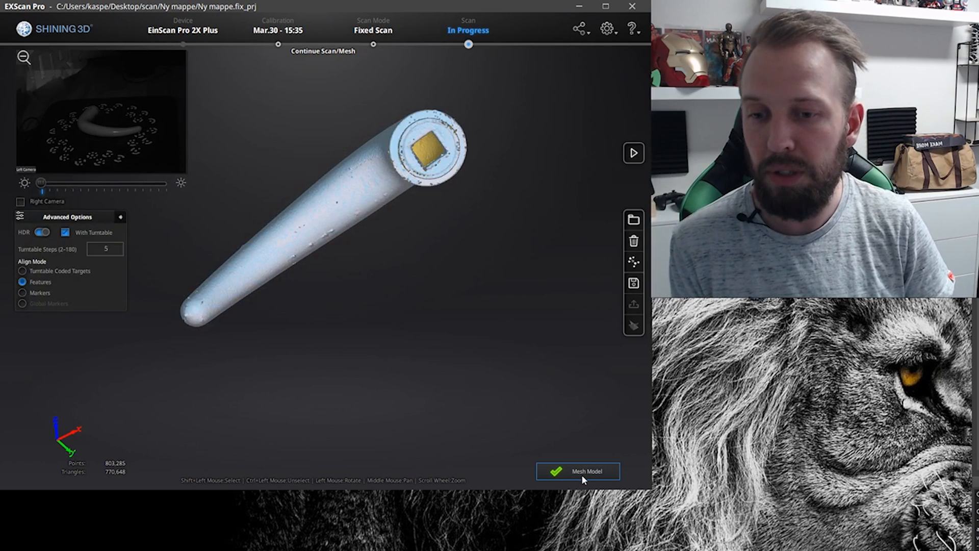
{"action": "left_click", "coordinate": [577, 471]}
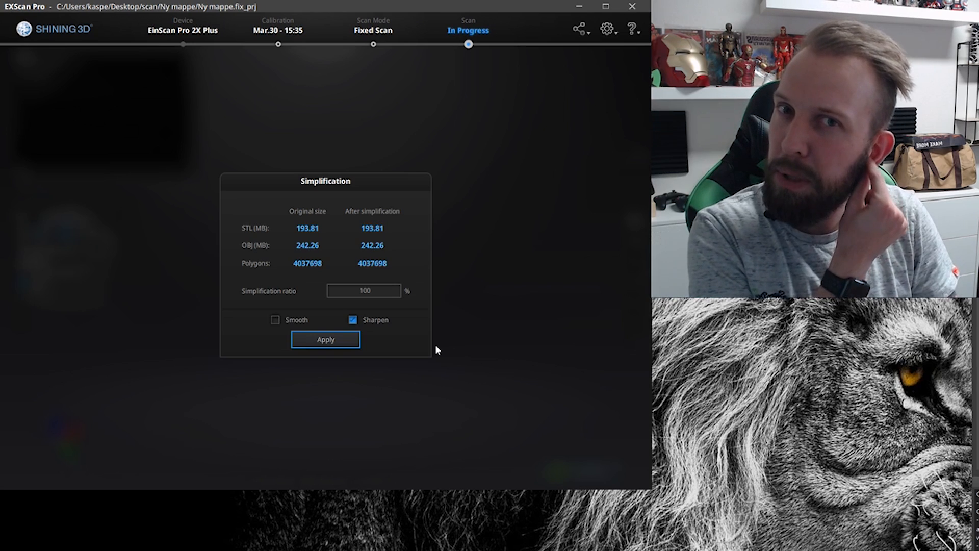
{"action": "mouse_move", "coordinate": [308, 301]}
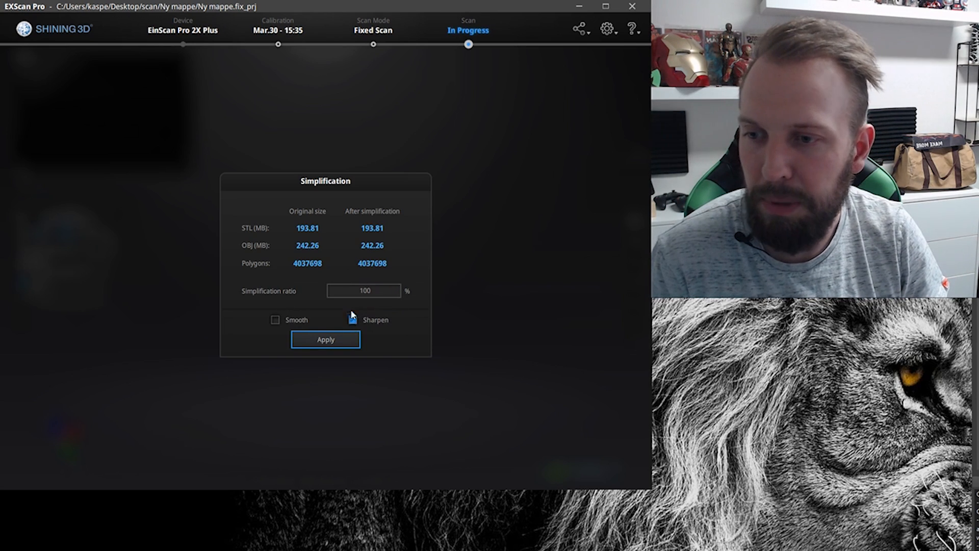
Mesh at 100% ratio with Sharpen on and Smooth off, then apply
{"action": "left_click", "coordinate": [352, 319]}
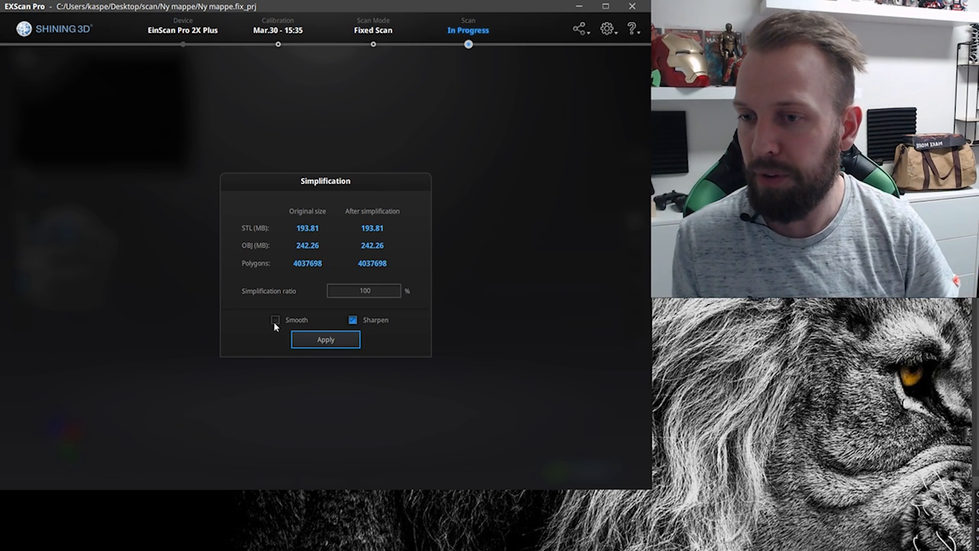
{"action": "left_click", "coordinate": [326, 339]}
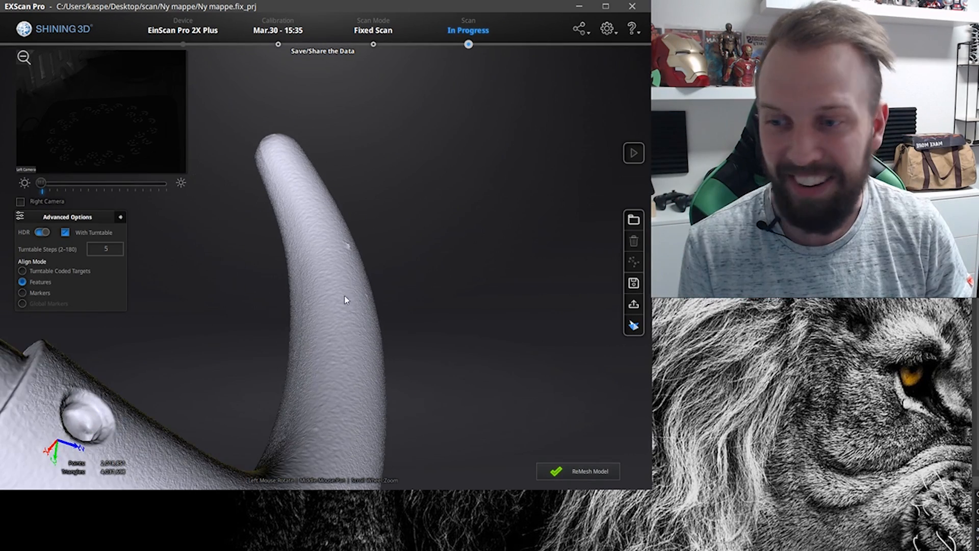
Rotate the meshed handle to inspect its square socket end up close
{"action": "left_click_drag", "start_coordinate": [344, 299], "coordinate": [542, 357]}
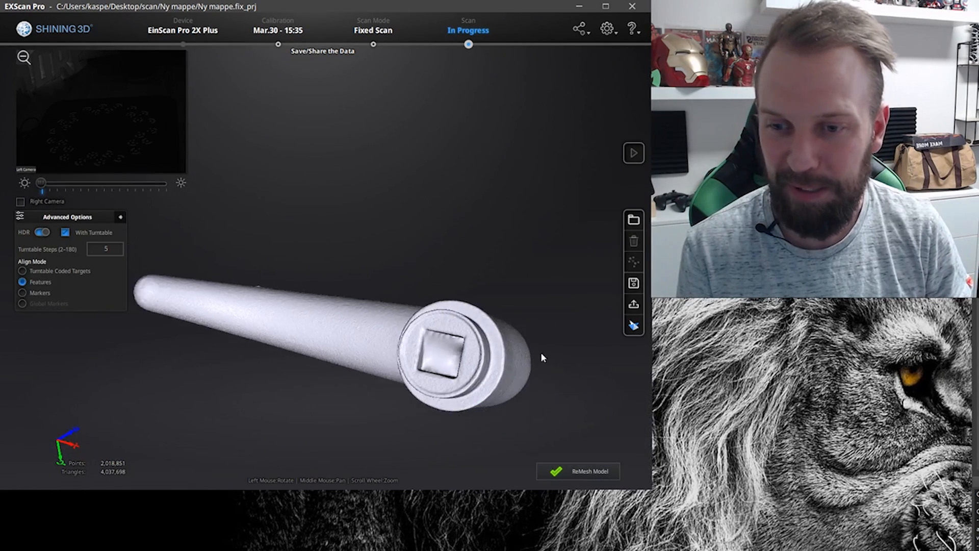
{"action": "left_click_drag", "start_coordinate": [541, 357], "coordinate": [451, 350]}
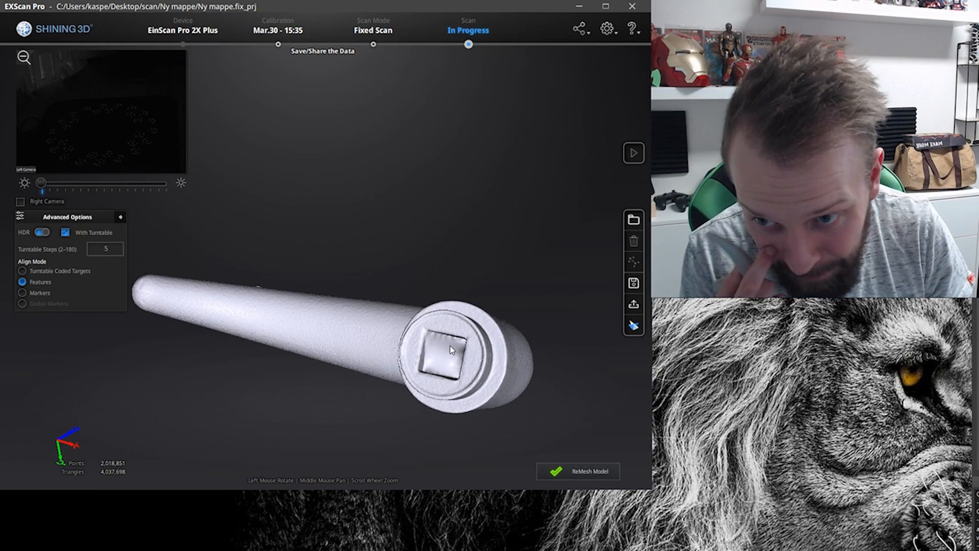
{"action": "left_click_drag", "start_coordinate": [450, 350], "coordinate": [544, 371]}
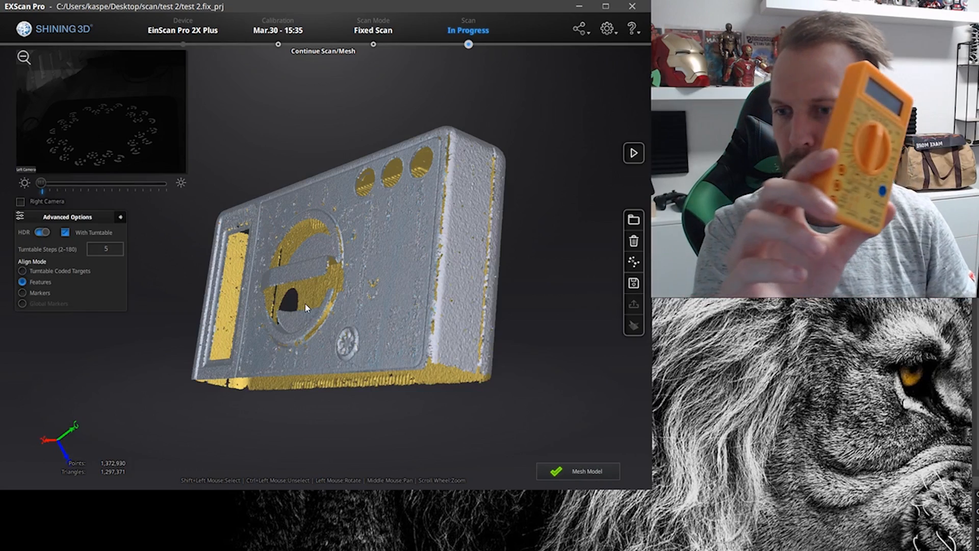
Rotate the multimeter scan, then the stone scan, to show their surfaces
{"action": "left_click_drag", "start_coordinate": [306, 306], "coordinate": [487, 309]}
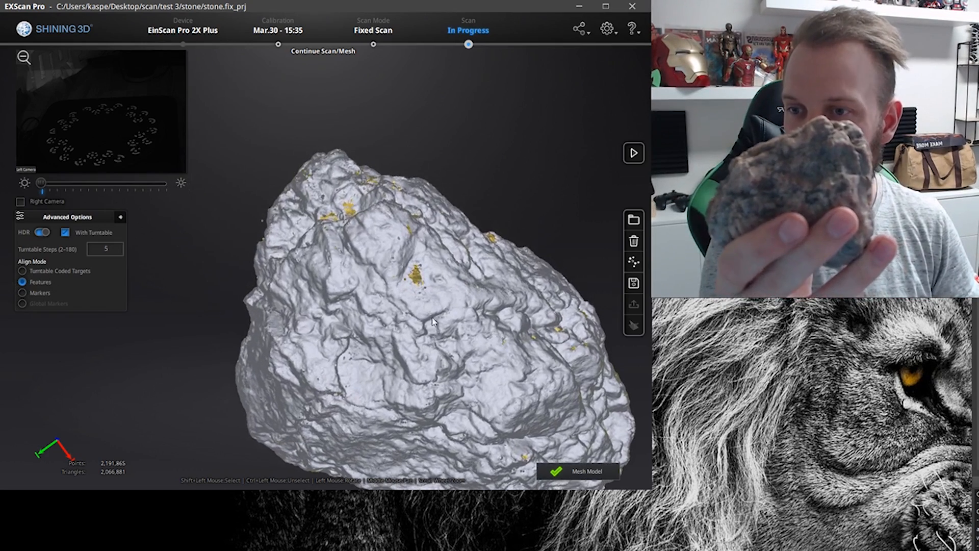
{"action": "left_click_drag", "start_coordinate": [434, 321], "coordinate": [559, 312]}
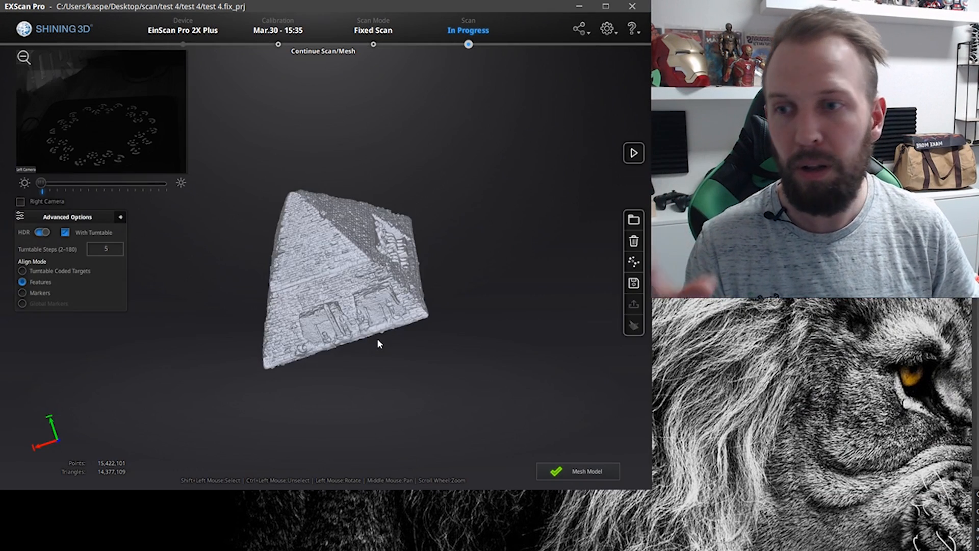
Zoom and rotate the pyramid scan to view another face and its base
{"action": "left_click_drag", "start_coordinate": [378, 344], "coordinate": [324, 261]}
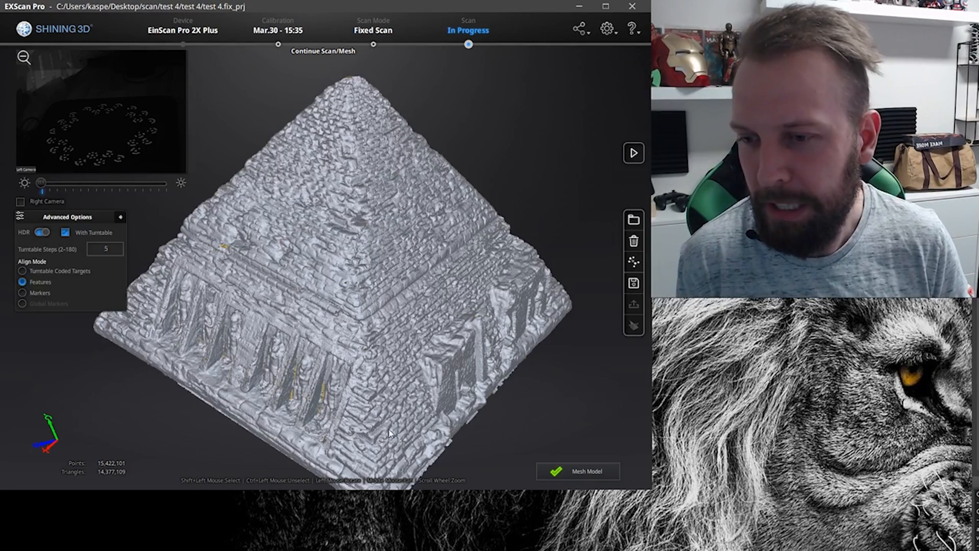
{"action": "left_click_drag", "start_coordinate": [389, 435], "coordinate": [474, 339]}
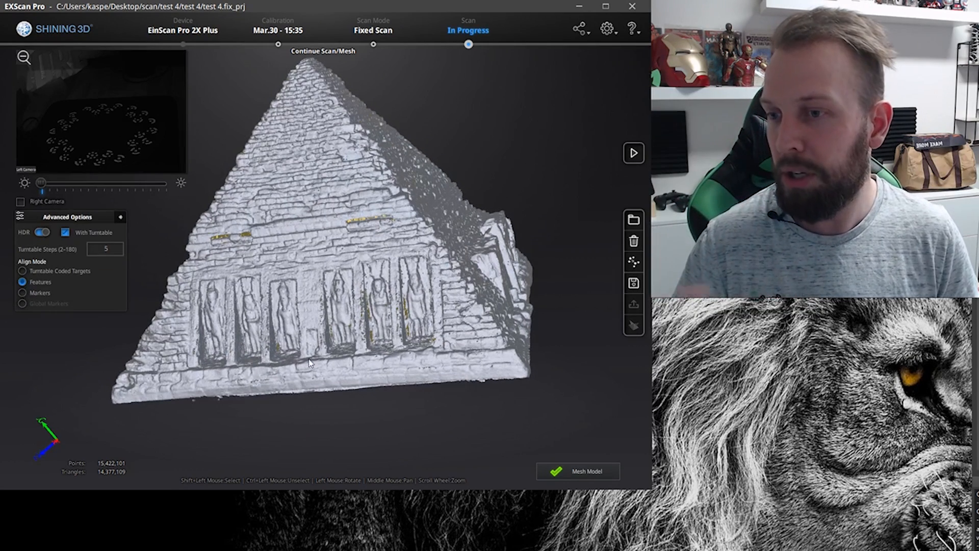
{"action": "left_click_drag", "start_coordinate": [309, 362], "coordinate": [393, 339]}
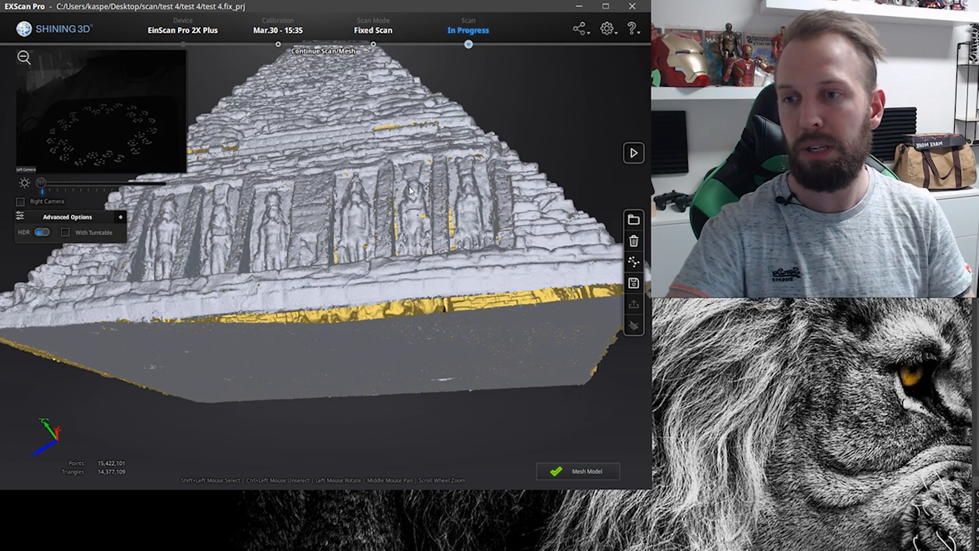
{"action": "mouse_move", "coordinate": [455, 178]}
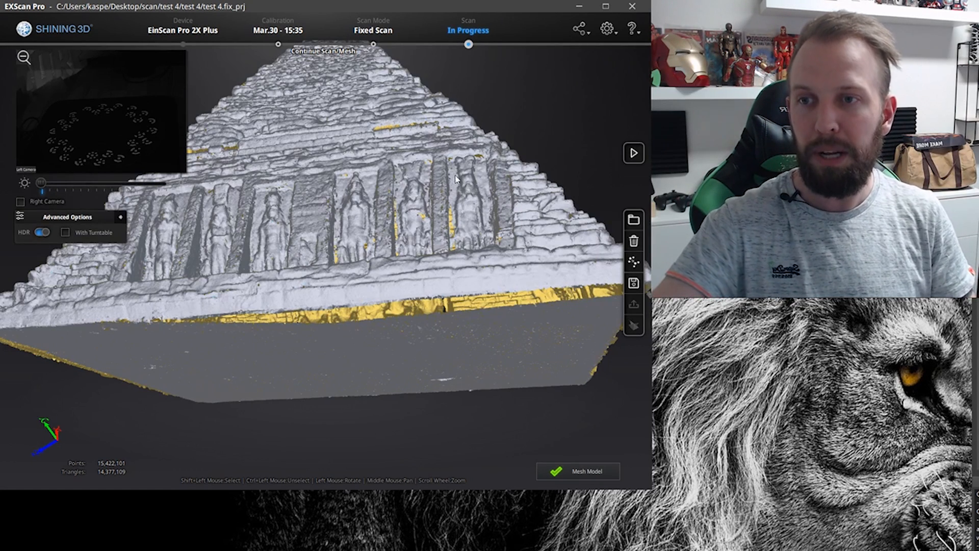